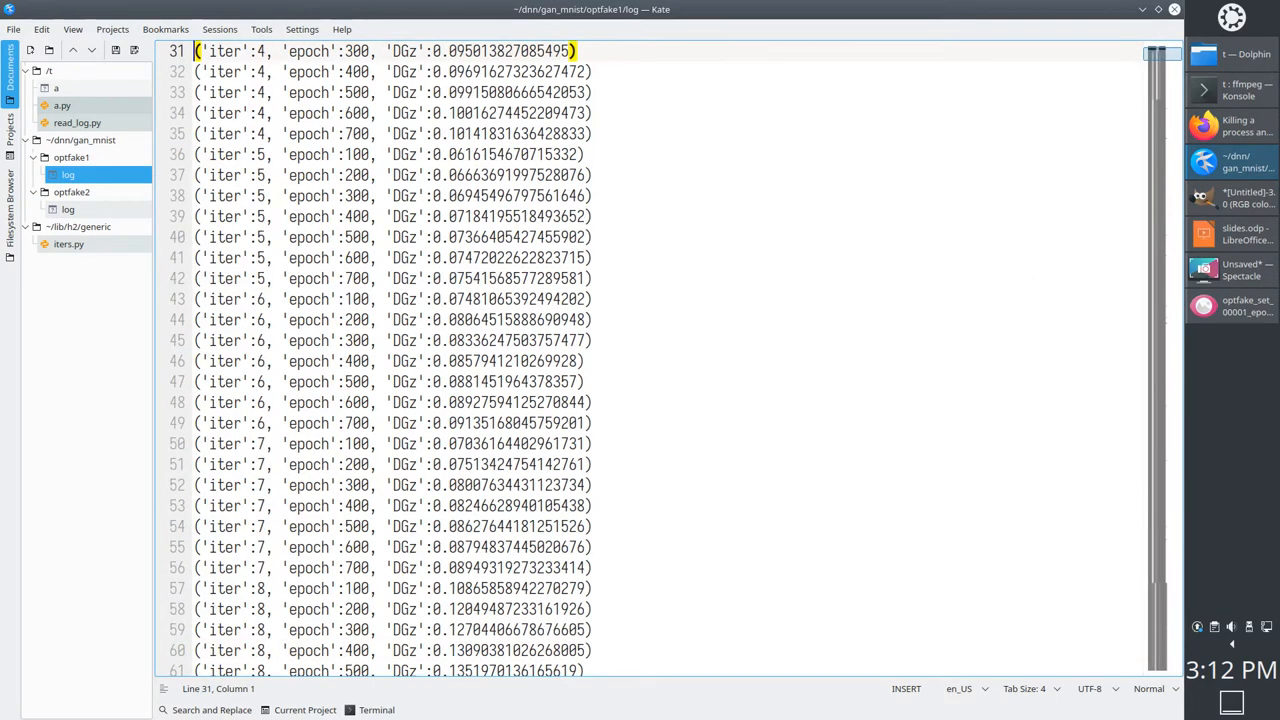
scroll(down, 3)
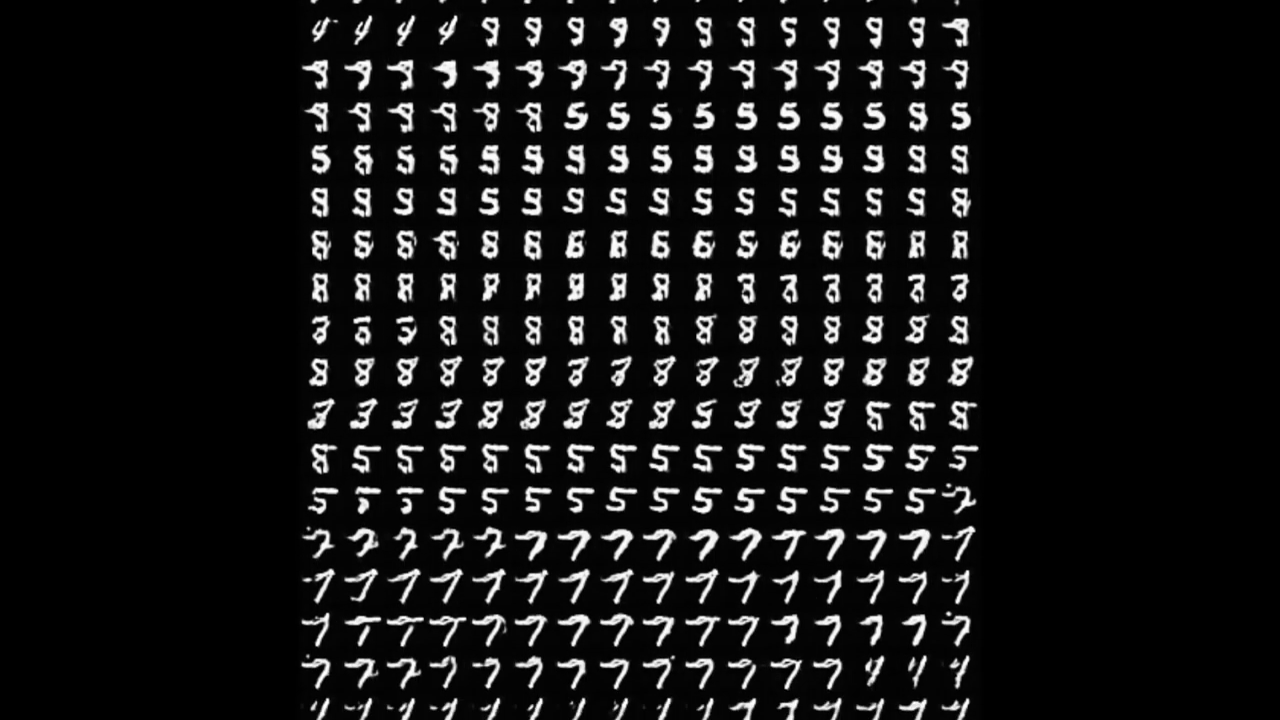
scroll(down, 3)
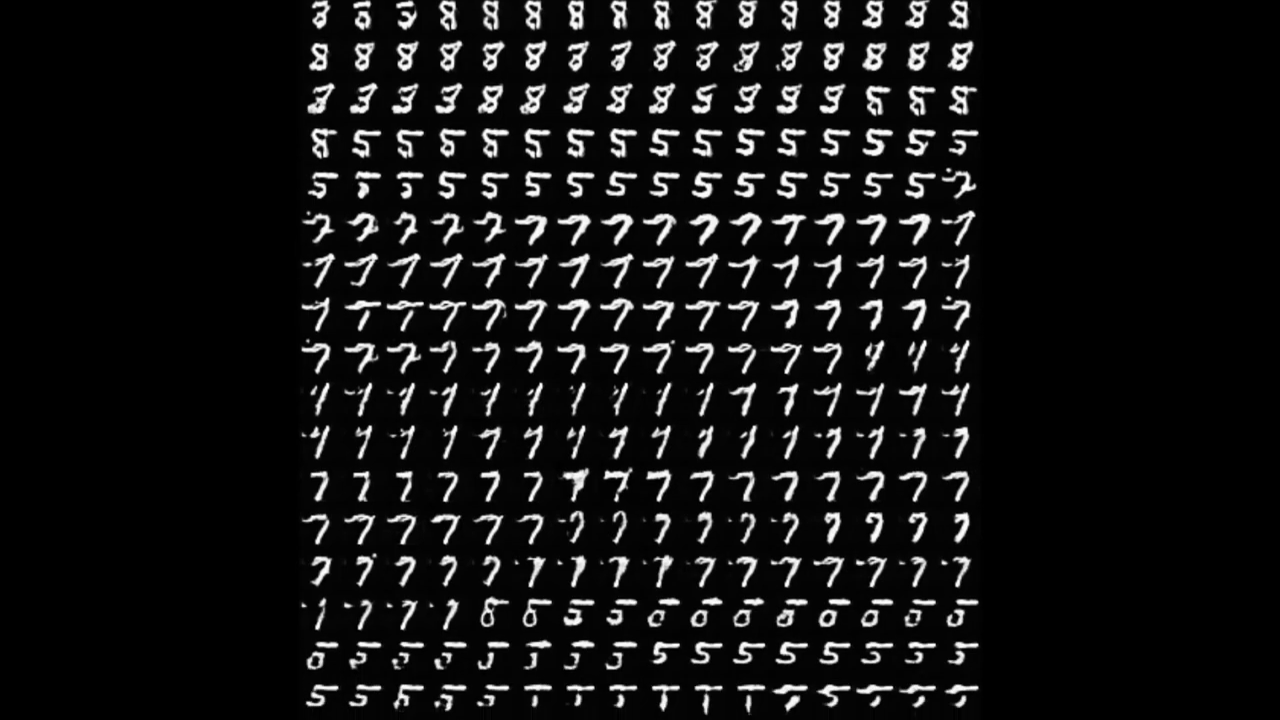